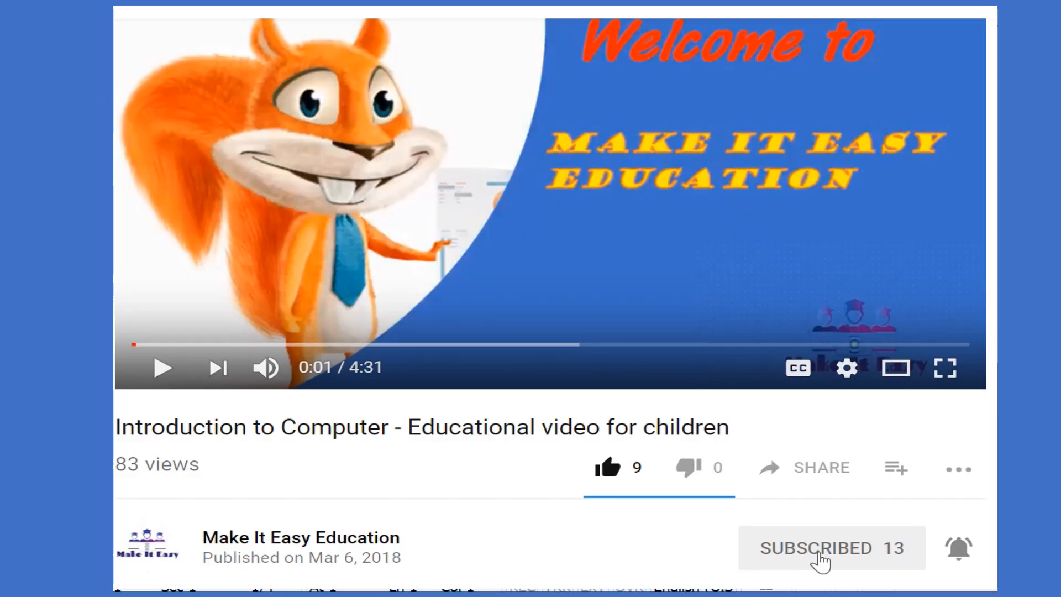
pyautogui.moveTo(847, 565)
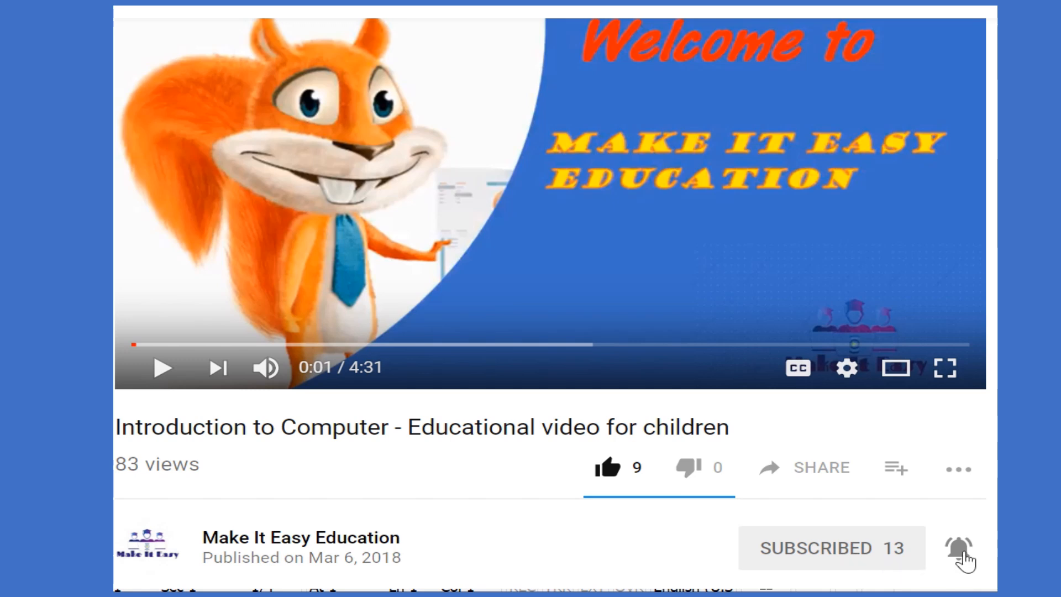
pyautogui.moveTo(647, 517)
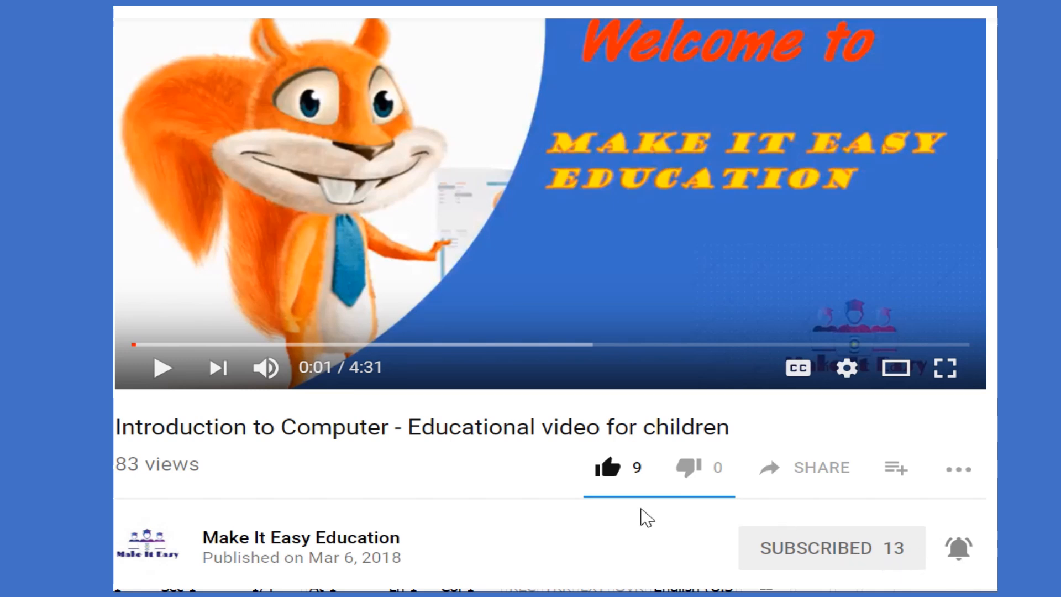